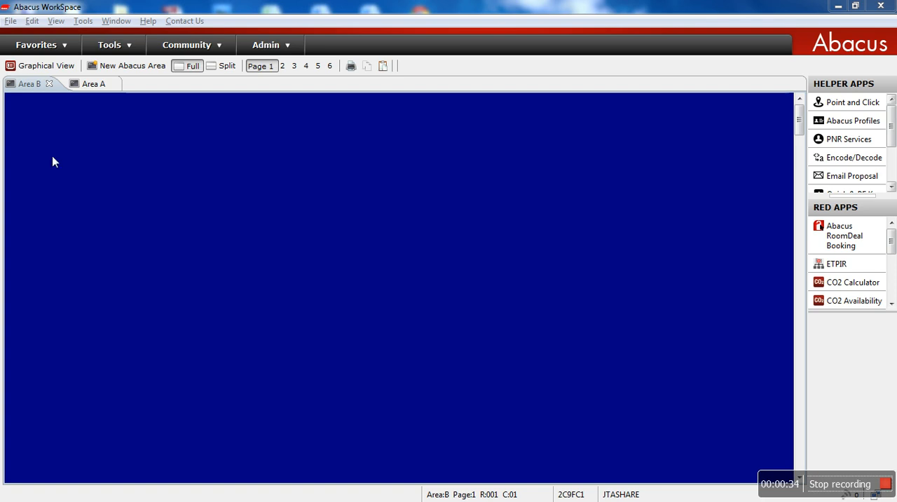
mouse_move(99, 132)
type("¤¤ETA«")
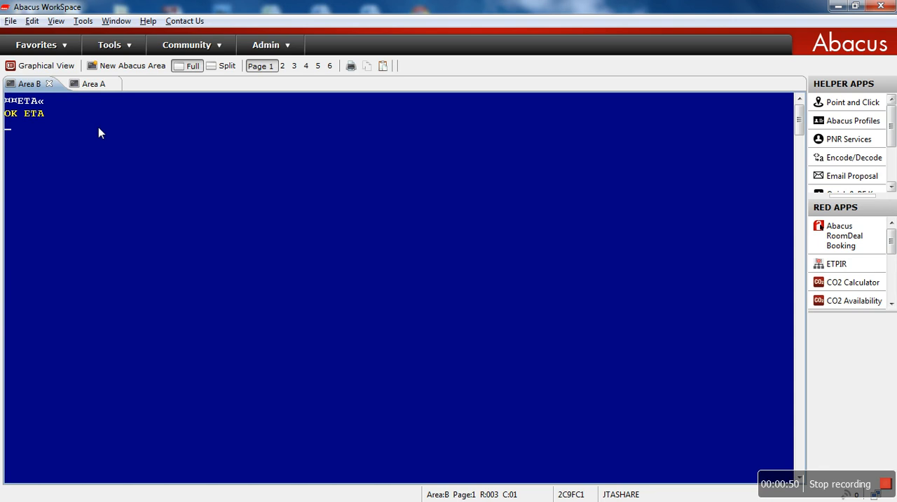
type("TI")
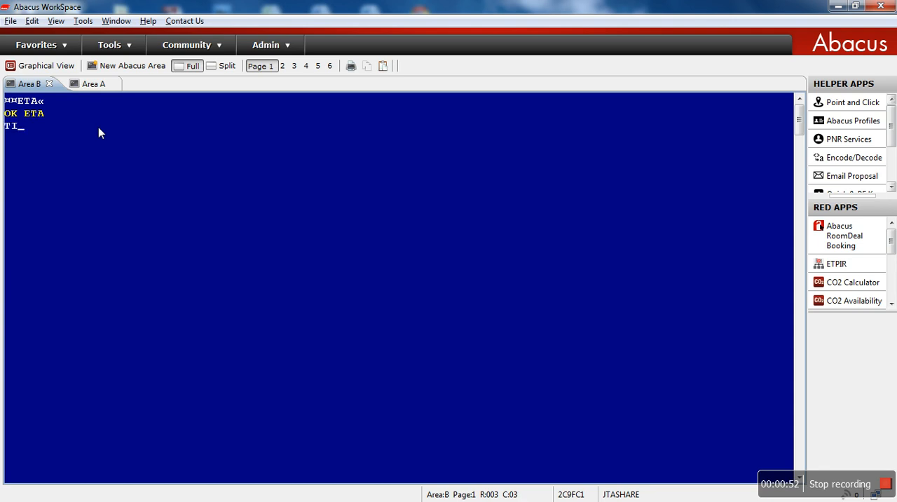
type("ETAR«")
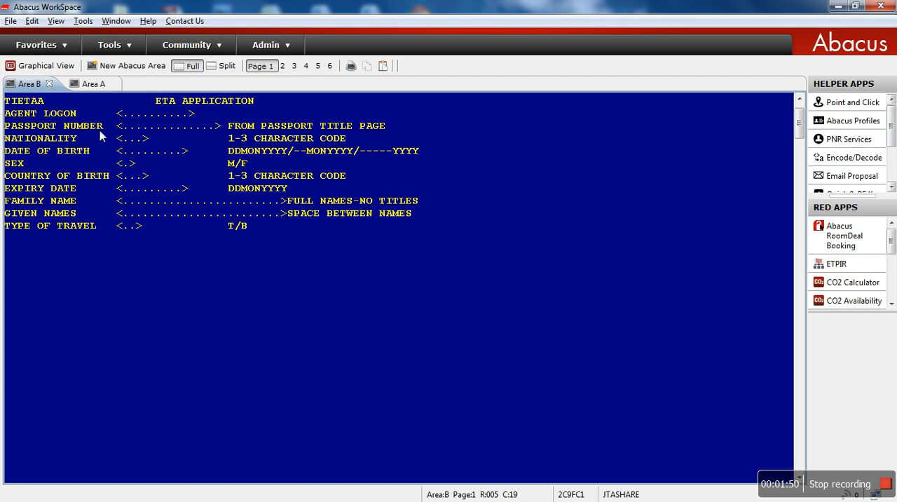
mouse_move(142, 194)
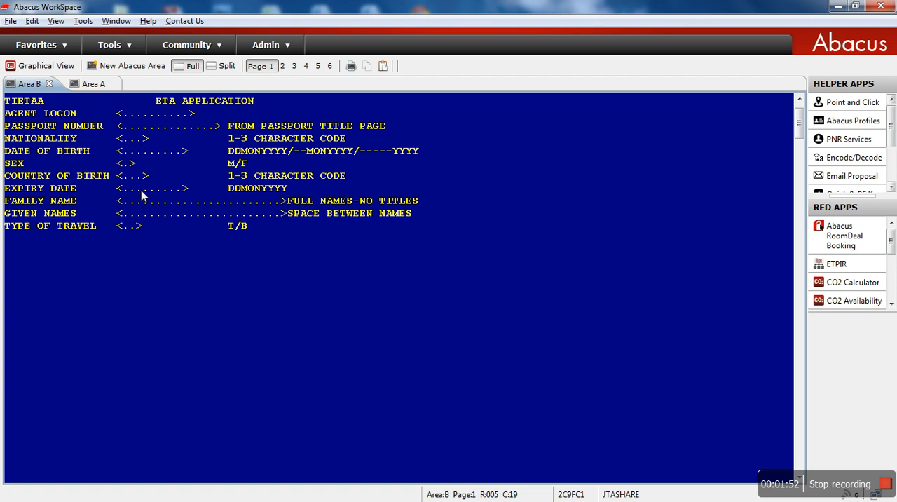